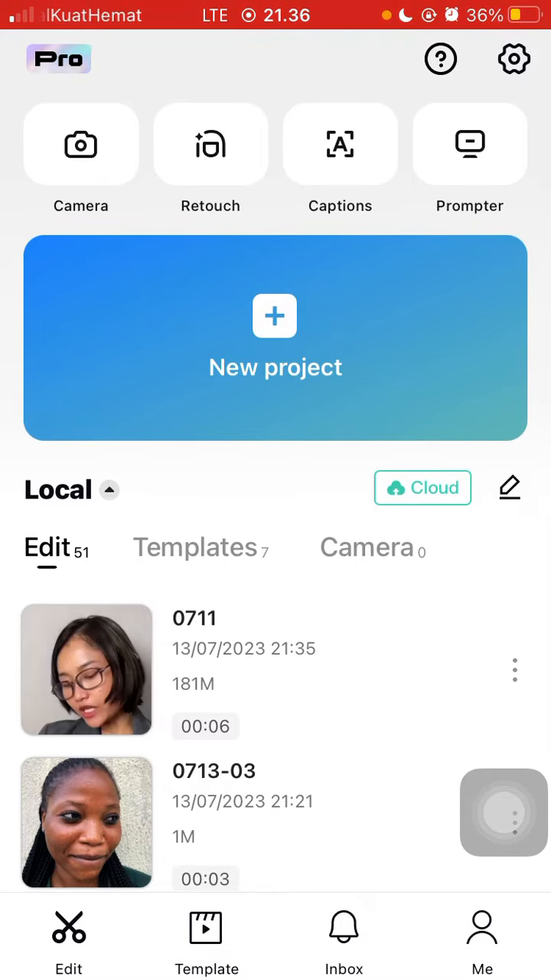
Create a new project from the plain black B&W stock video clip.
{"action": "left_click", "coordinate": [276, 338]}
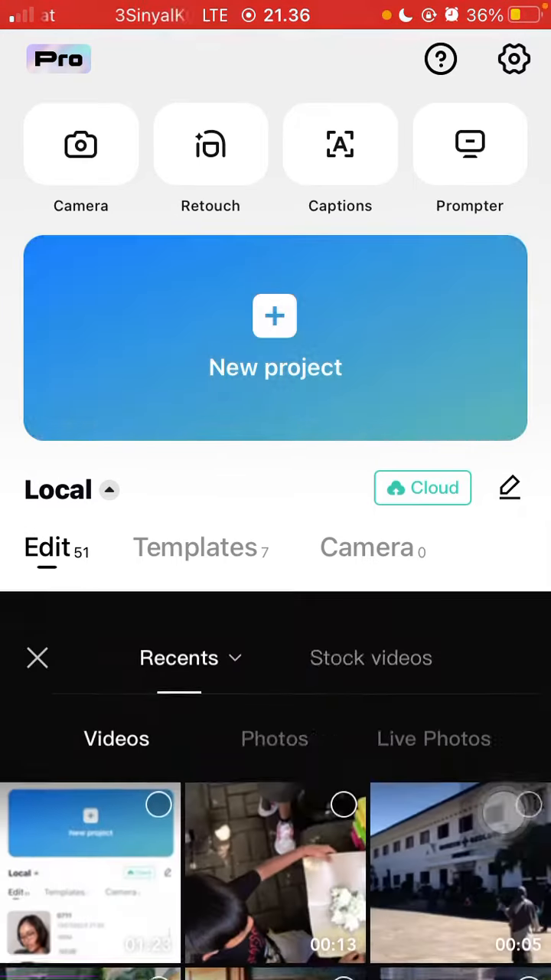
{"action": "left_click", "coordinate": [370, 658]}
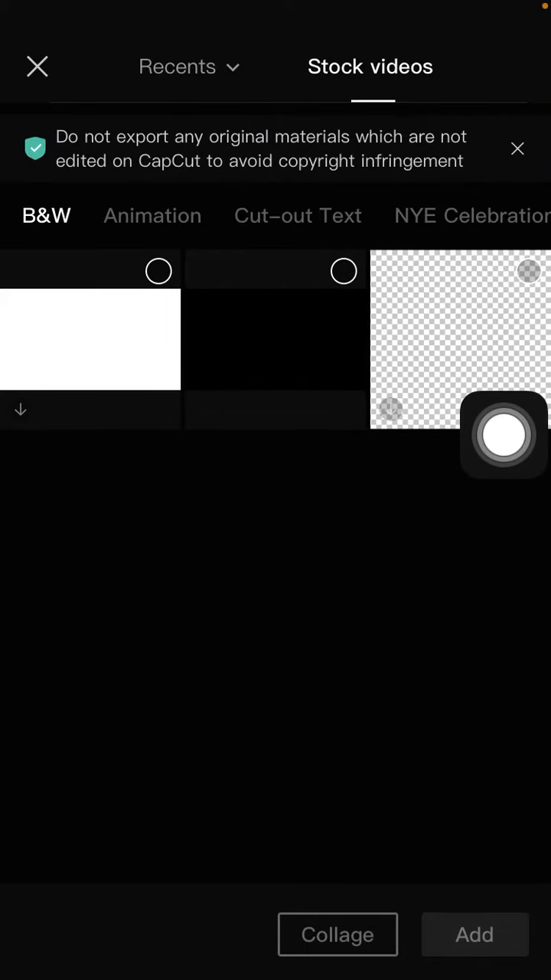
{"action": "left_click", "coordinate": [275, 339]}
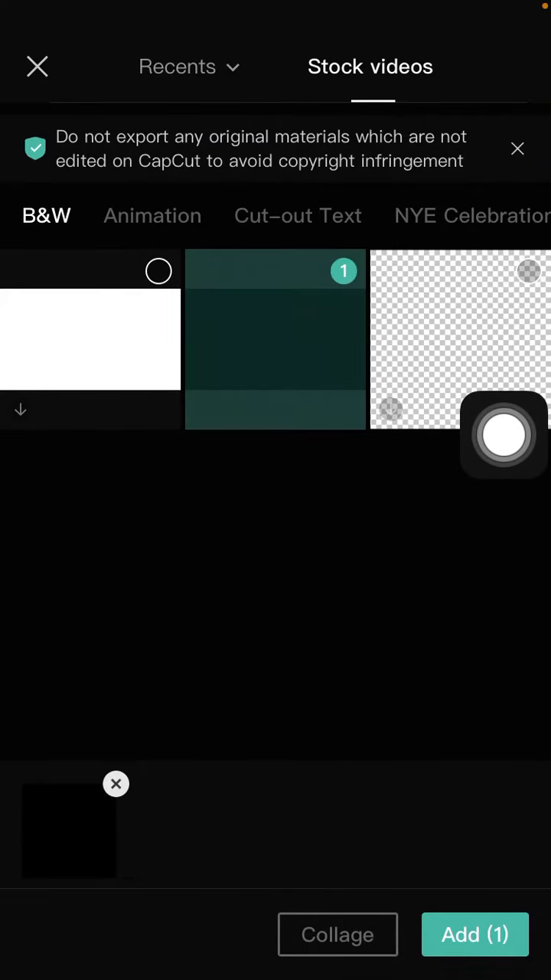
{"action": "left_click", "coordinate": [474, 934]}
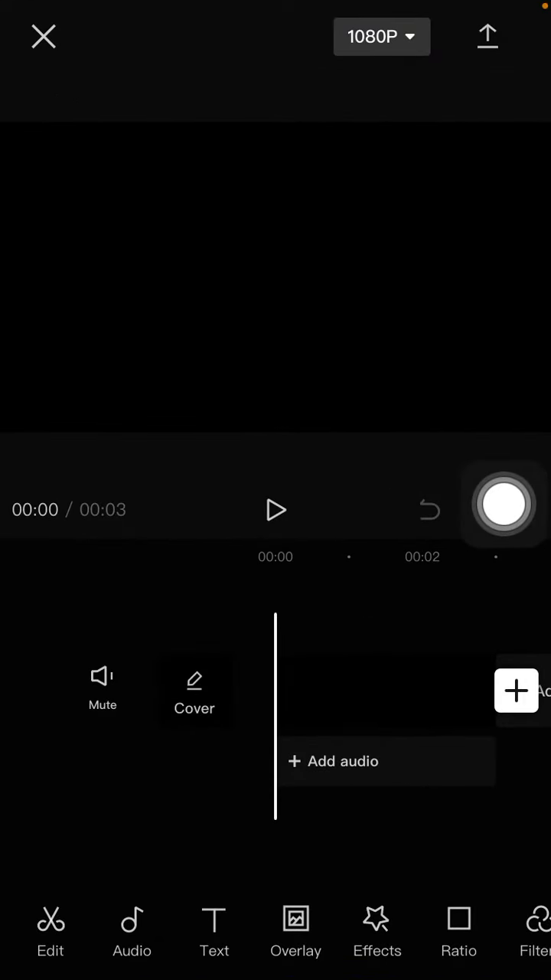
Add a text layer reading 'Miyako' and bring up its font list.
{"action": "left_click", "coordinate": [215, 926]}
{"action": "type", "text": "Mi"}
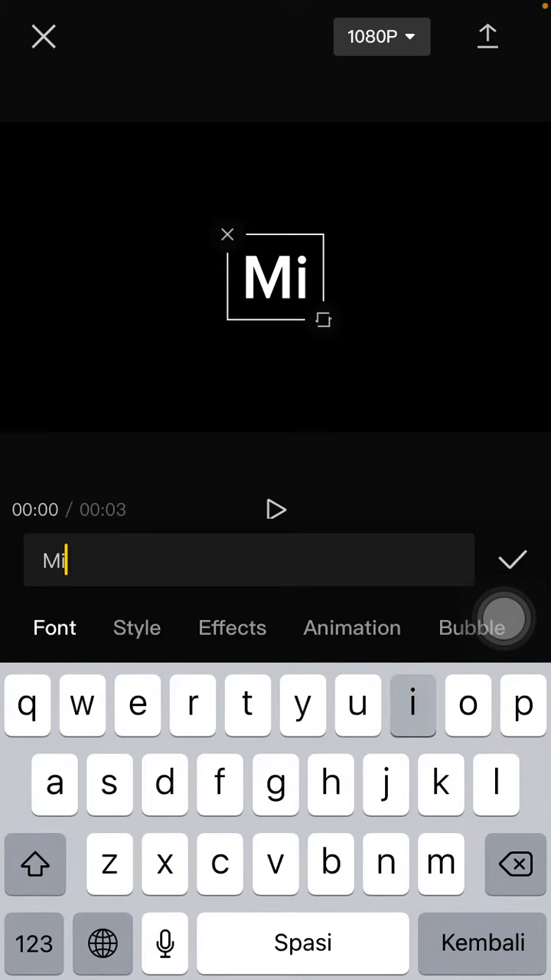
{"action": "type", "text": "yako"}
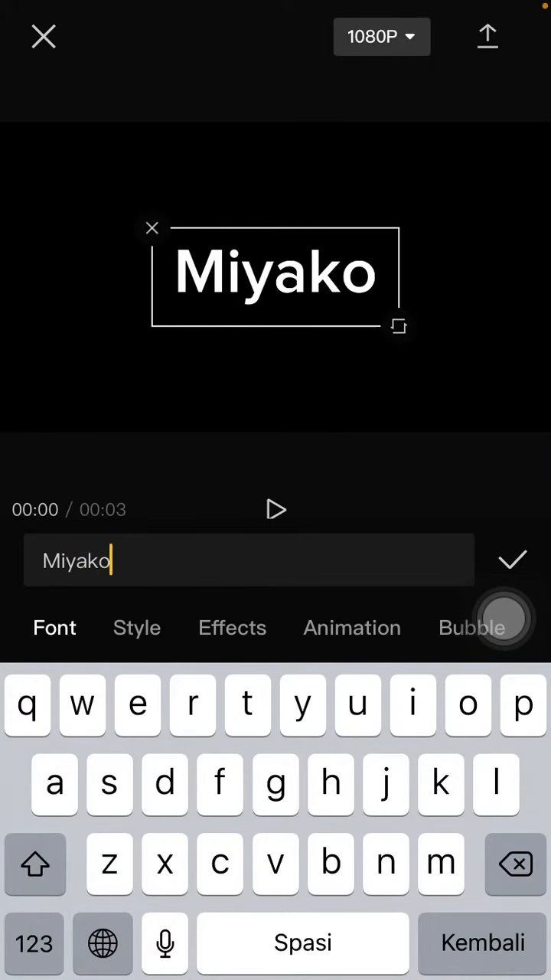
{"action": "left_click", "coordinate": [55, 628]}
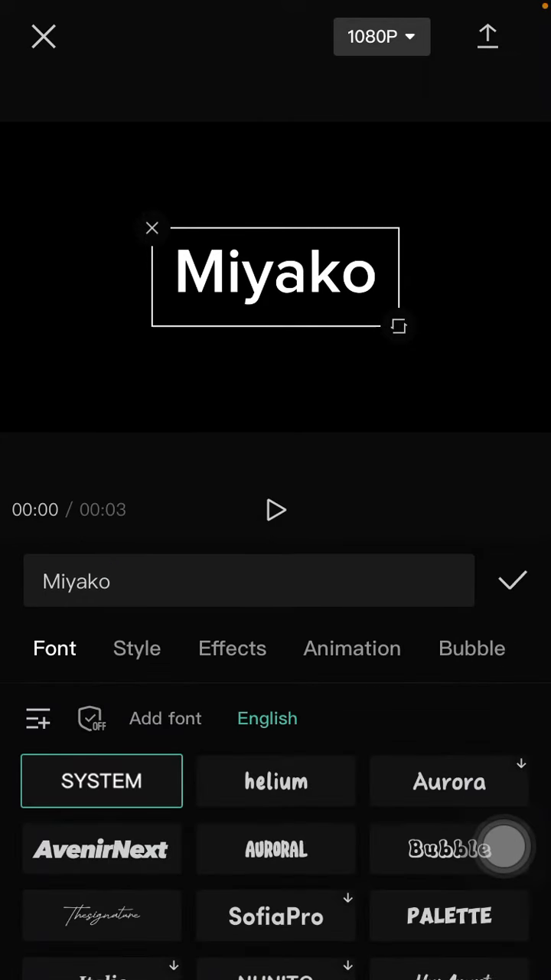
Apply the bold uppercase PALETTE font, widen MIYAKO across the frame and confirm.
{"action": "scroll", "scroll_direction": "down", "scroll_amount": 3}
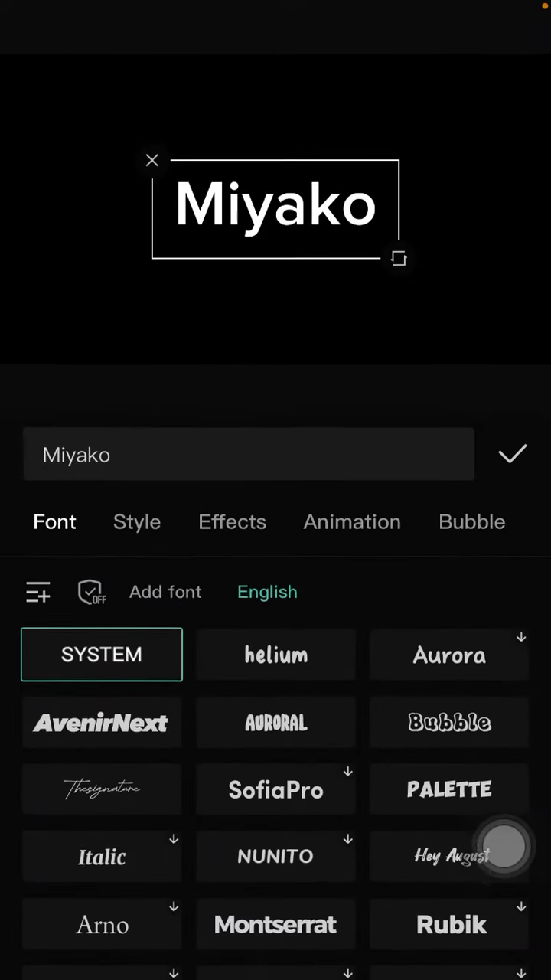
{"action": "left_click", "coordinate": [449, 787]}
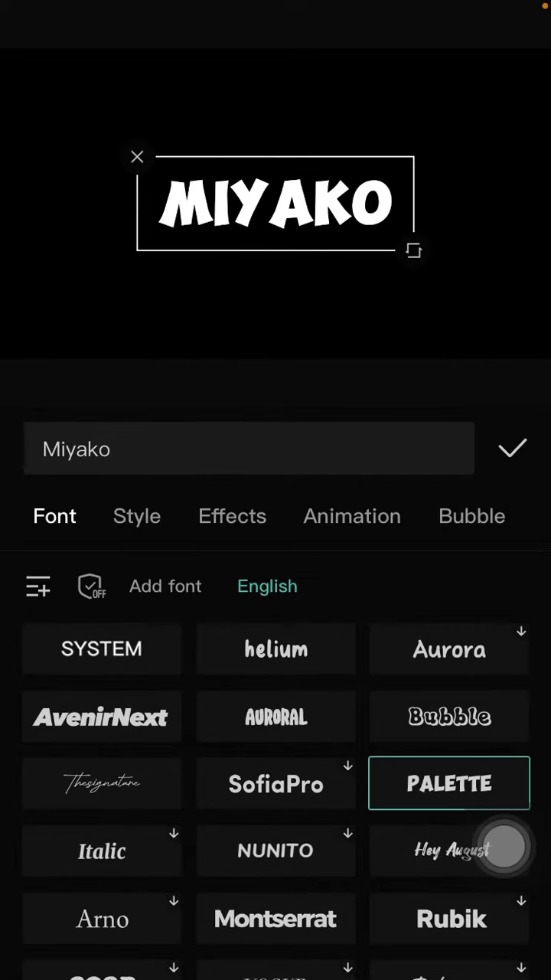
{"action": "left_click_drag", "start_coordinate": [413, 251], "coordinate": [462, 290]}
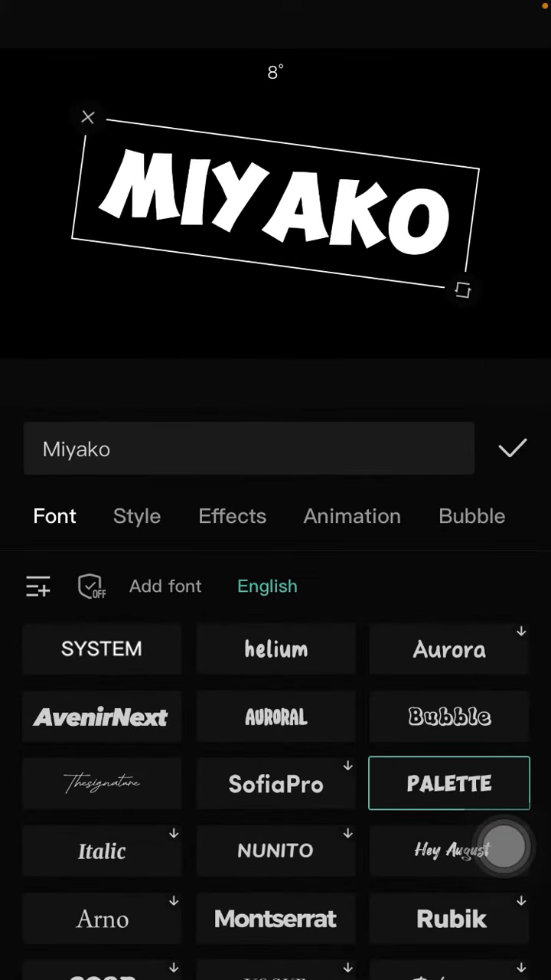
{"action": "left_click_drag", "start_coordinate": [462, 291], "coordinate": [474, 260]}
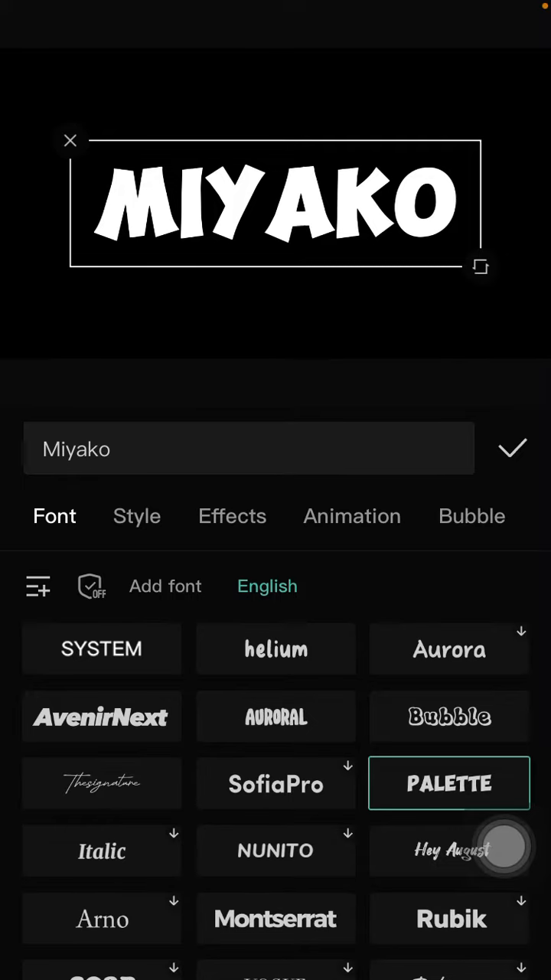
{"action": "left_click", "coordinate": [513, 448]}
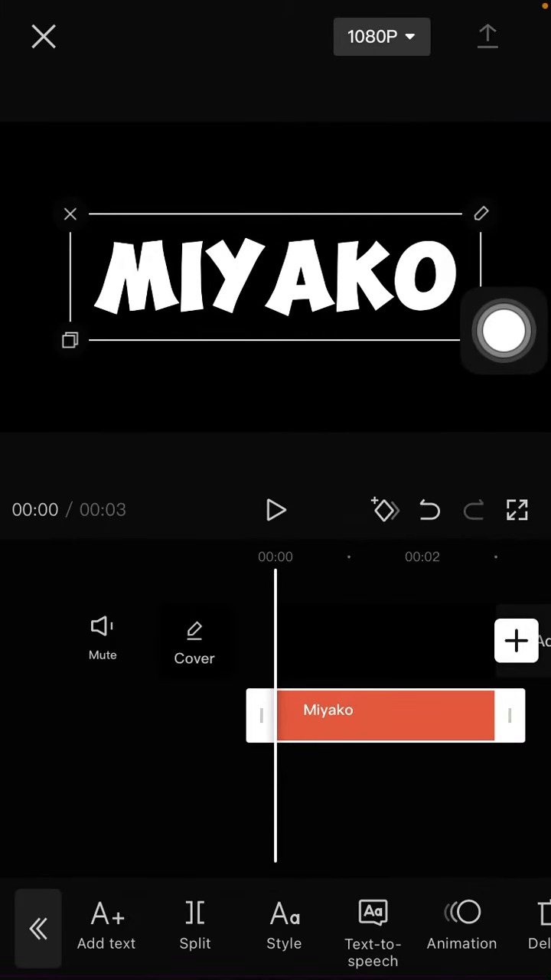
Export the MIYAKO video to the device and begin another new project.
{"action": "left_click", "coordinate": [487, 35]}
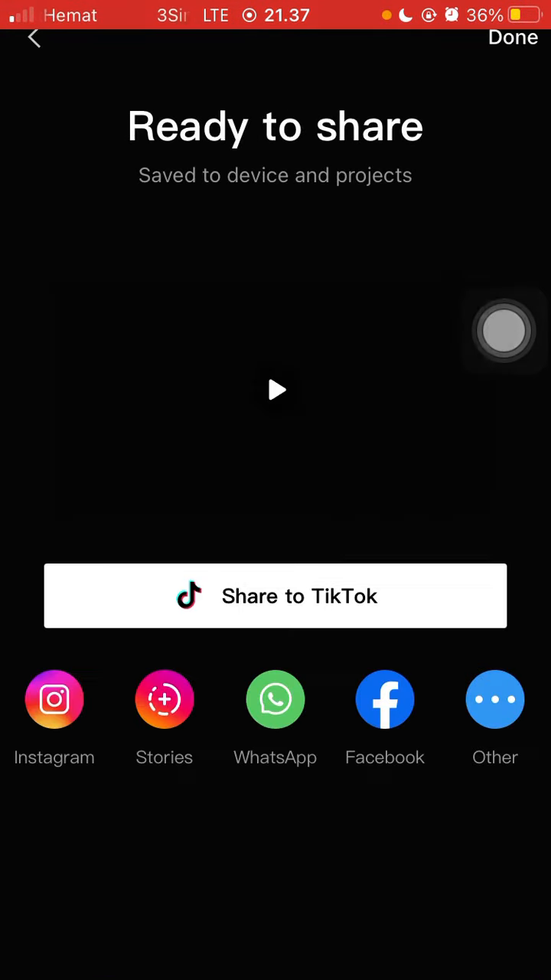
{"action": "left_click", "coordinate": [513, 36]}
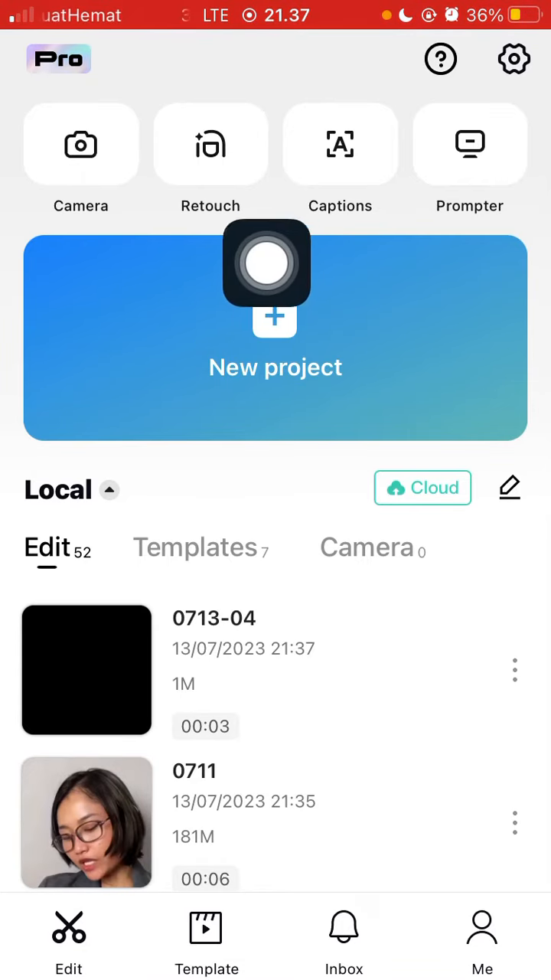
{"action": "left_click", "coordinate": [275, 336]}
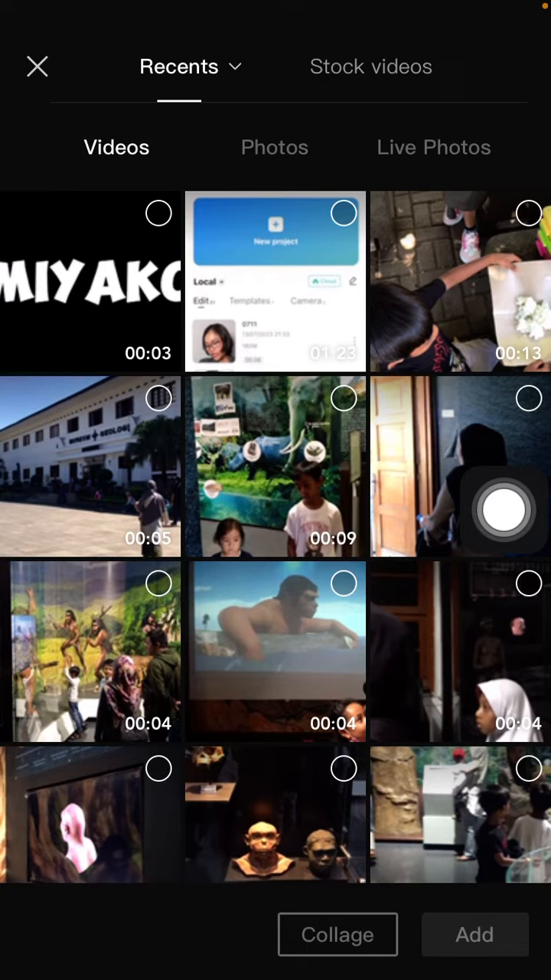
Add the exported MIYAKO video from Recents as the new project's clip.
{"action": "left_click", "coordinate": [84, 281]}
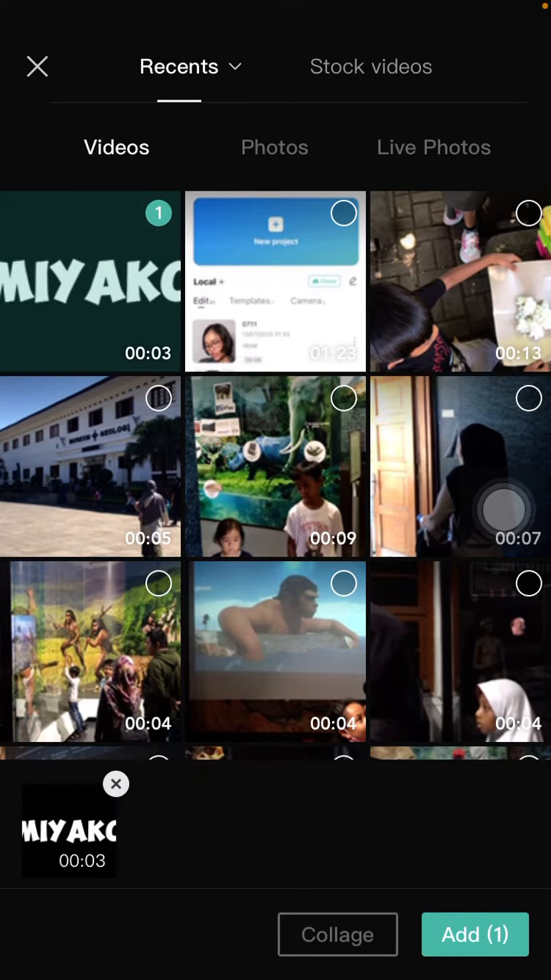
{"action": "left_click", "coordinate": [475, 934]}
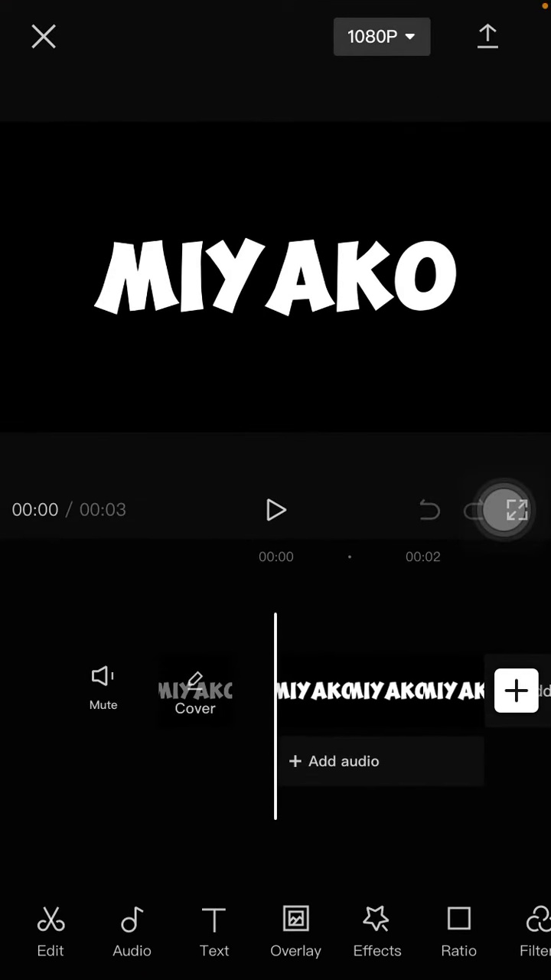
Browse Effects > Video effects toward the Distortion category's Wave effect.
{"action": "left_click", "coordinate": [377, 941]}
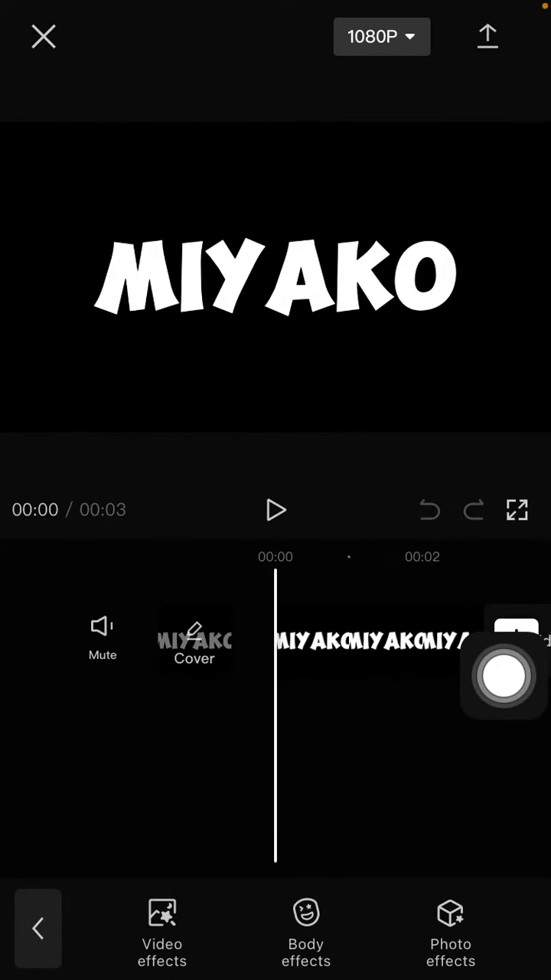
{"action": "left_click", "coordinate": [162, 928]}
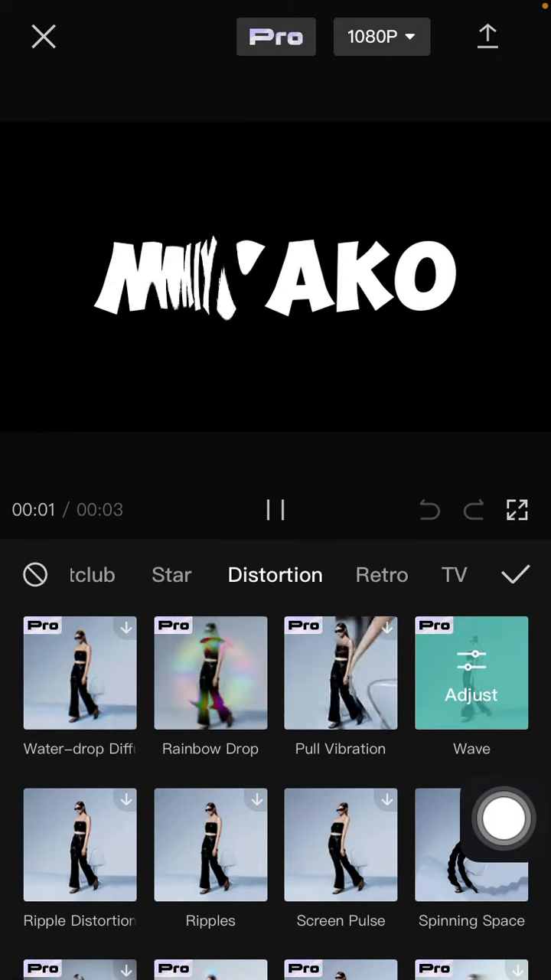
Slow the Wave speed, set size 66 and intensity 63, and keep the effect.
{"action": "left_click", "coordinate": [472, 674]}
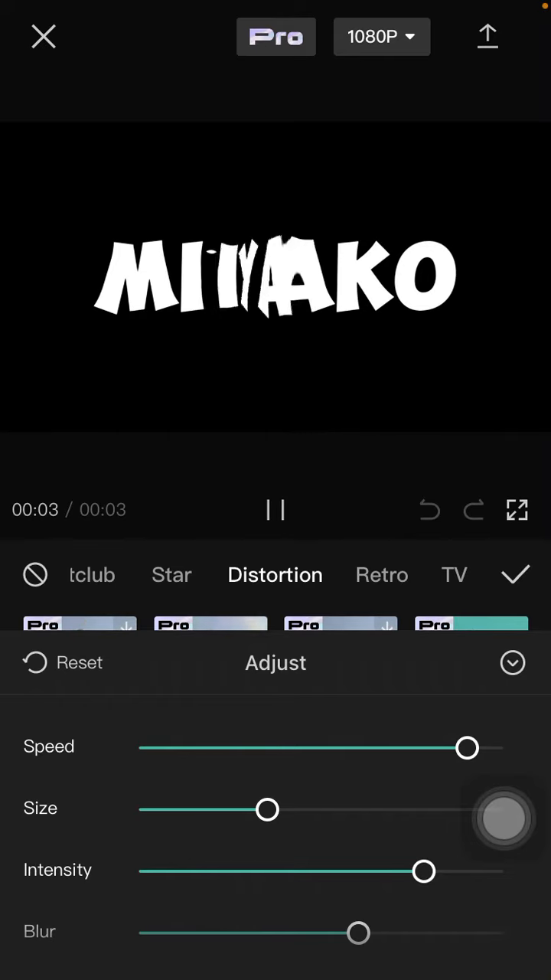
{"action": "left_click_drag", "start_coordinate": [467, 747], "coordinate": [303, 746]}
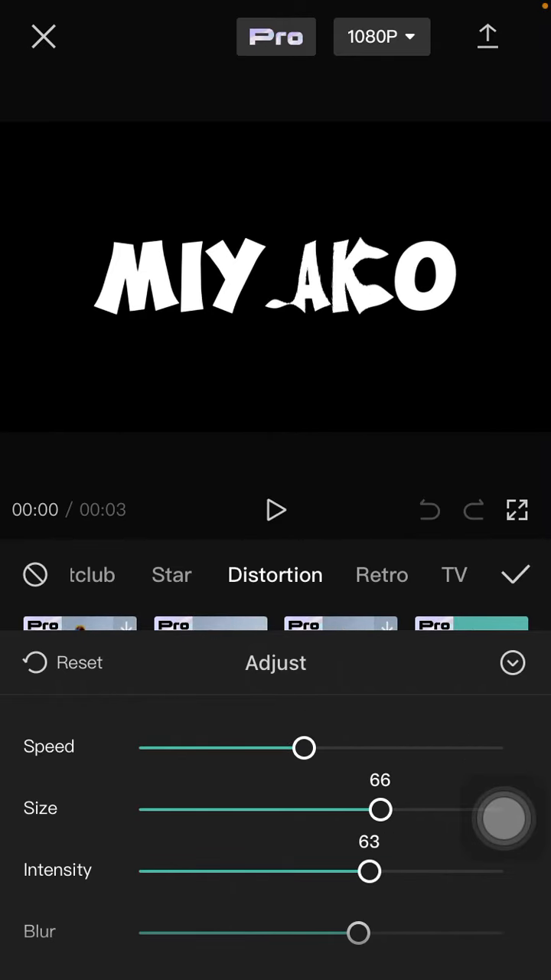
{"action": "left_click", "coordinate": [276, 509]}
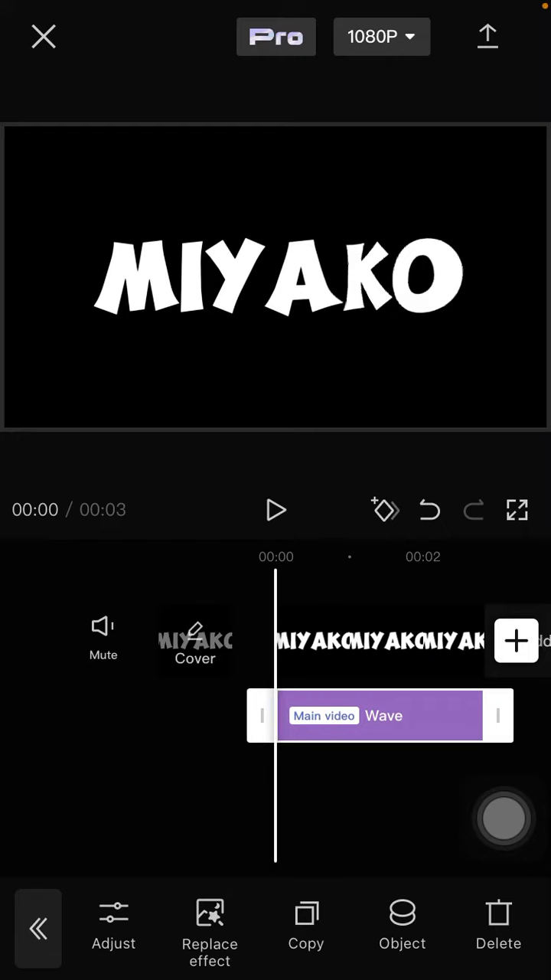
{"action": "left_click", "coordinate": [276, 510]}
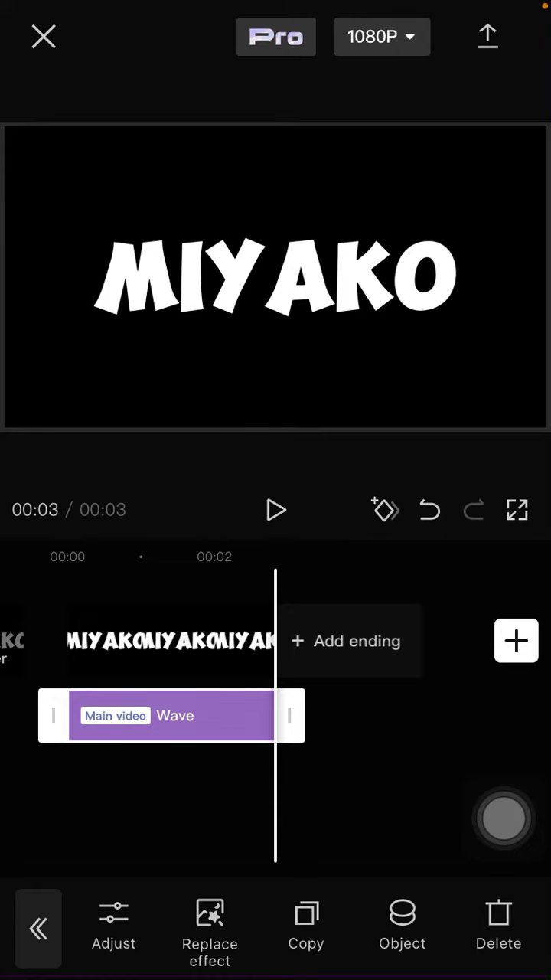
{"action": "left_click", "coordinate": [275, 510]}
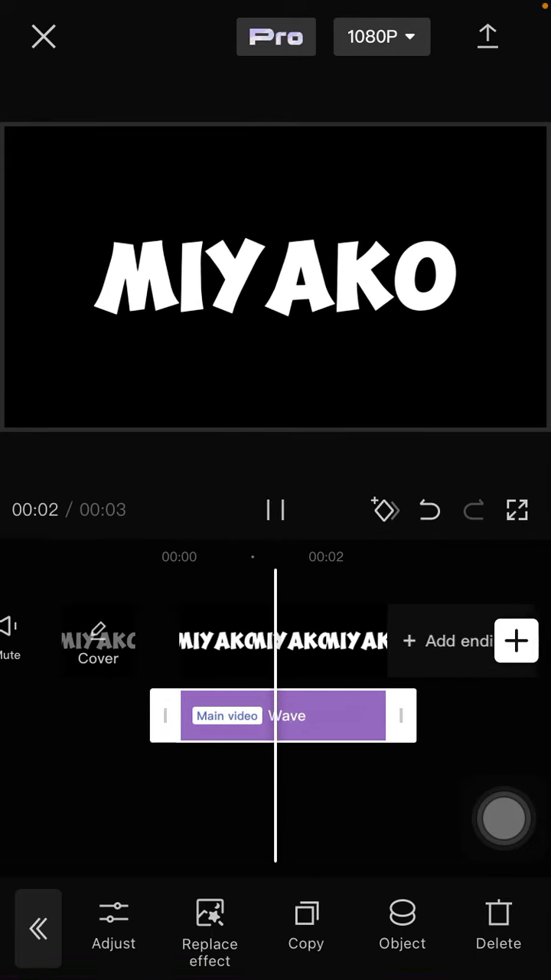